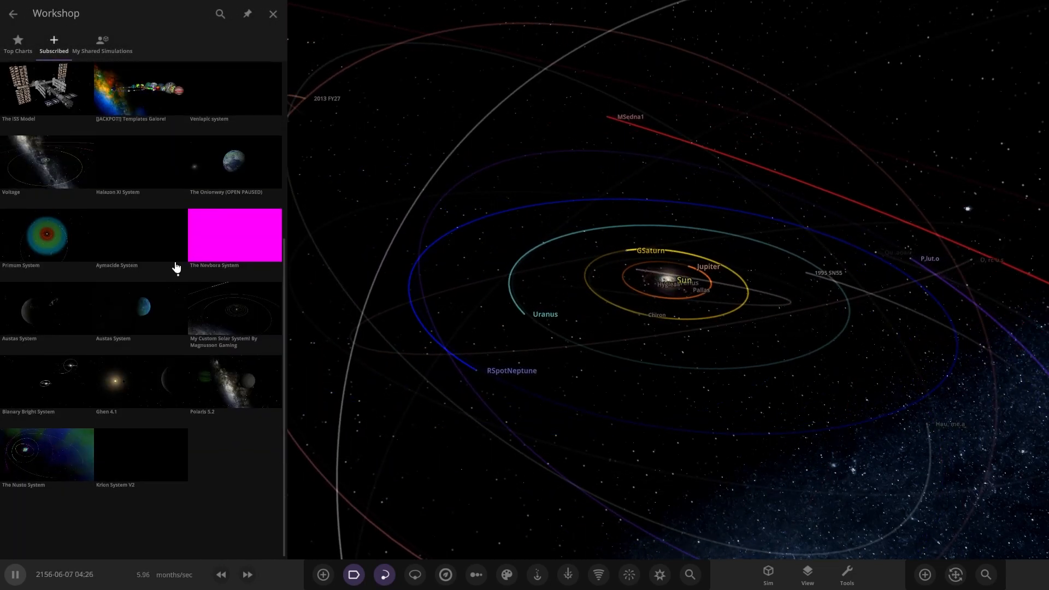
Load the Krion System V2 simulation from the Workshop Subscribed items.
click(271, 14)
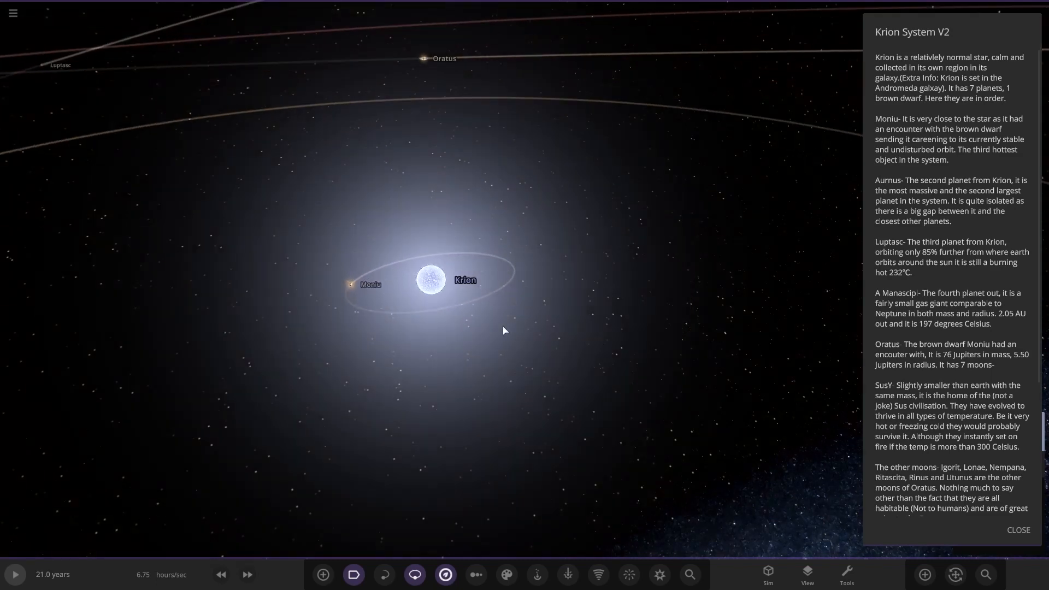
Select Moniu to show its properties: 0.509 Jupiter masses, 1785 °C, orbiting Krion.
click(427, 282)
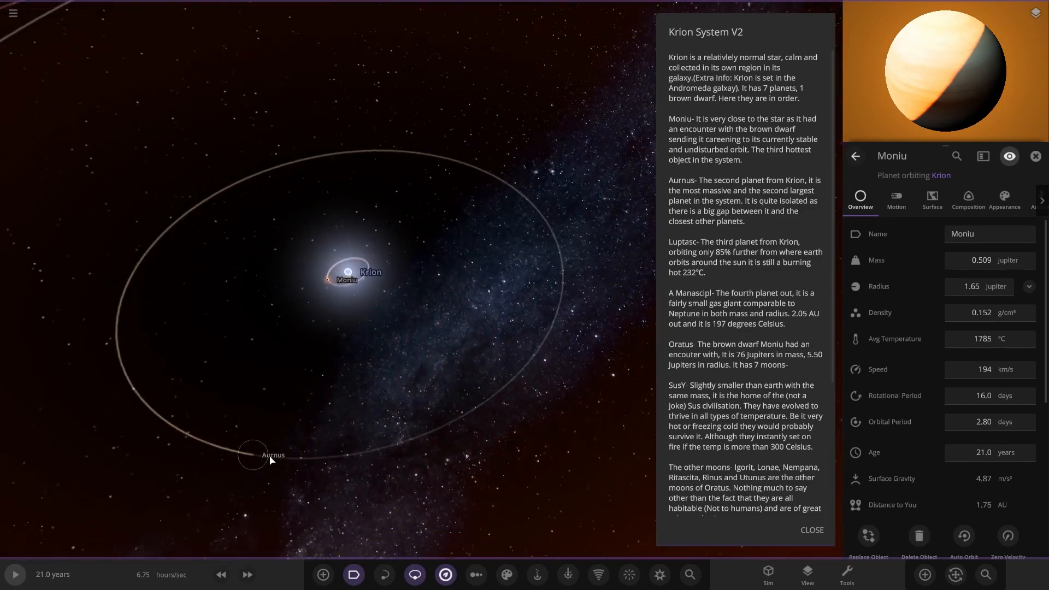
click(1036, 156)
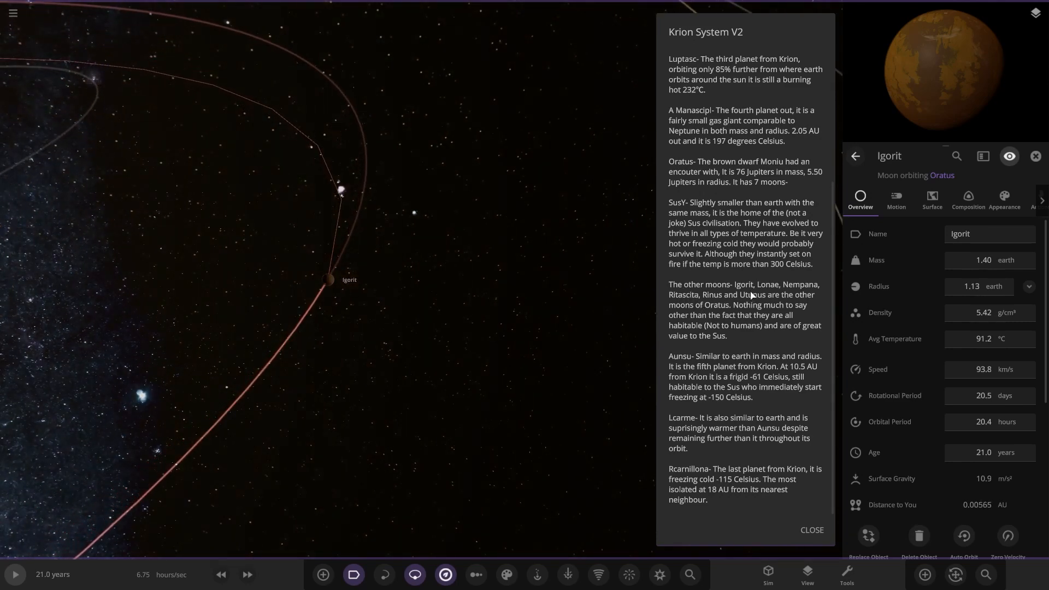
mouse_move(799, 295)
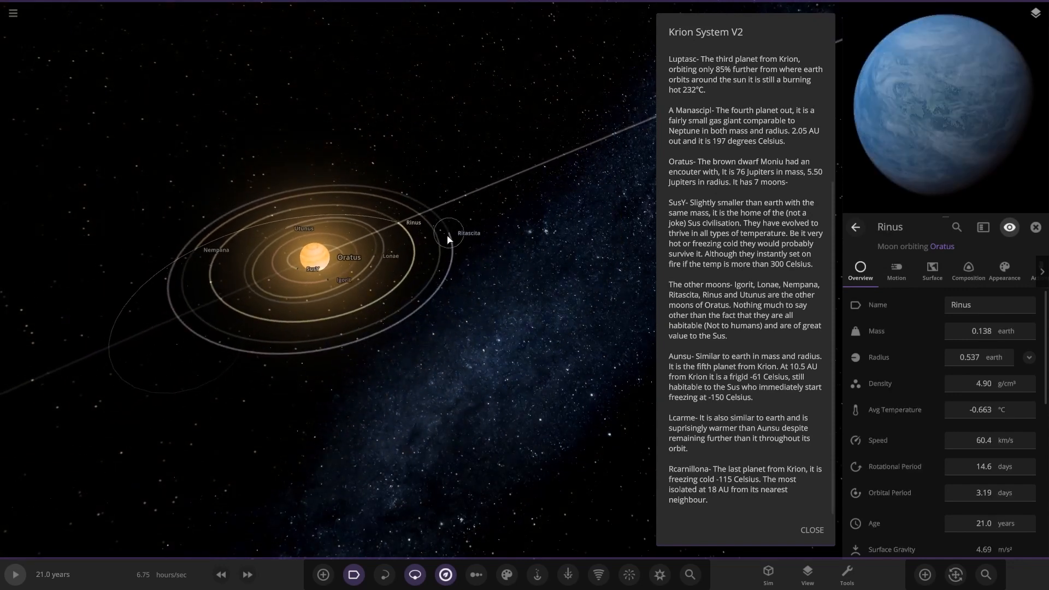
Select another moon of Oratus, landing on Aunsu (0.861 Earth masses, -60.9 °C).
click(448, 240)
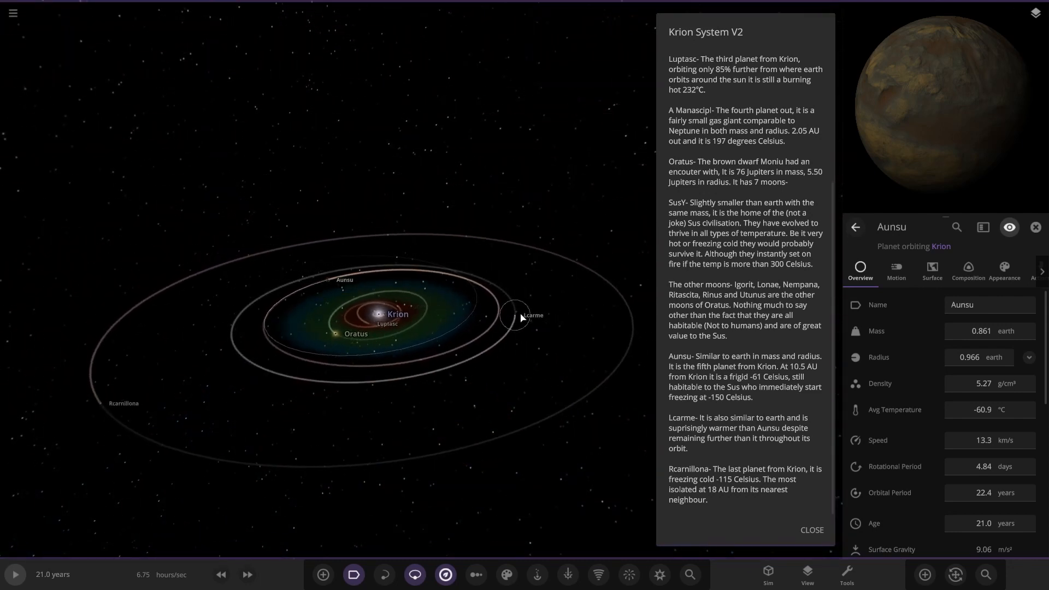
Inspect Lcarme (1.44 Earth masses, -57.4 °C), then Rcarnillona (2.17 Earth masses, -115 °C).
click(516, 314)
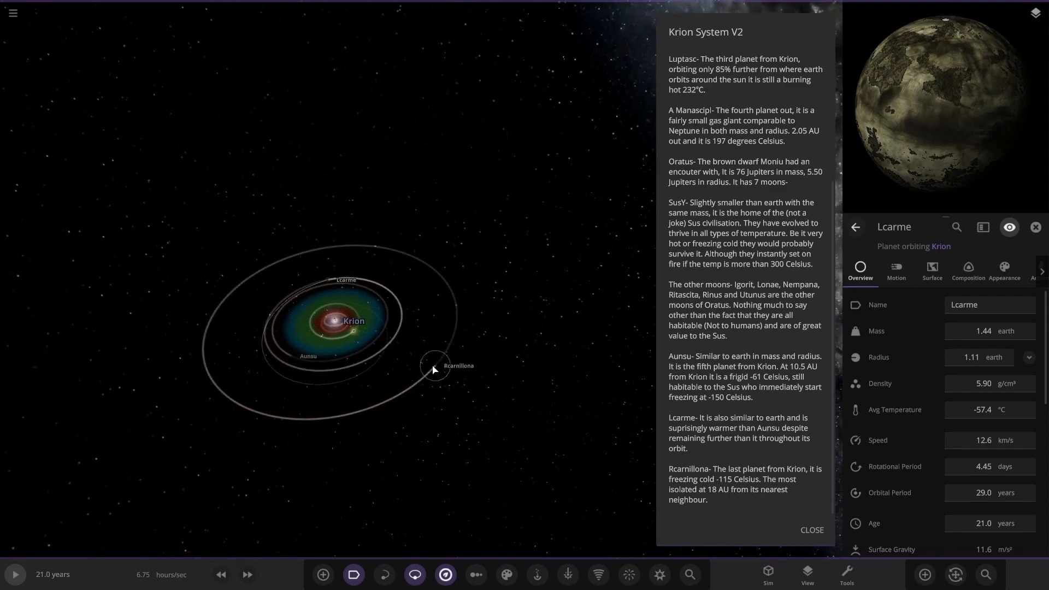
click(433, 365)
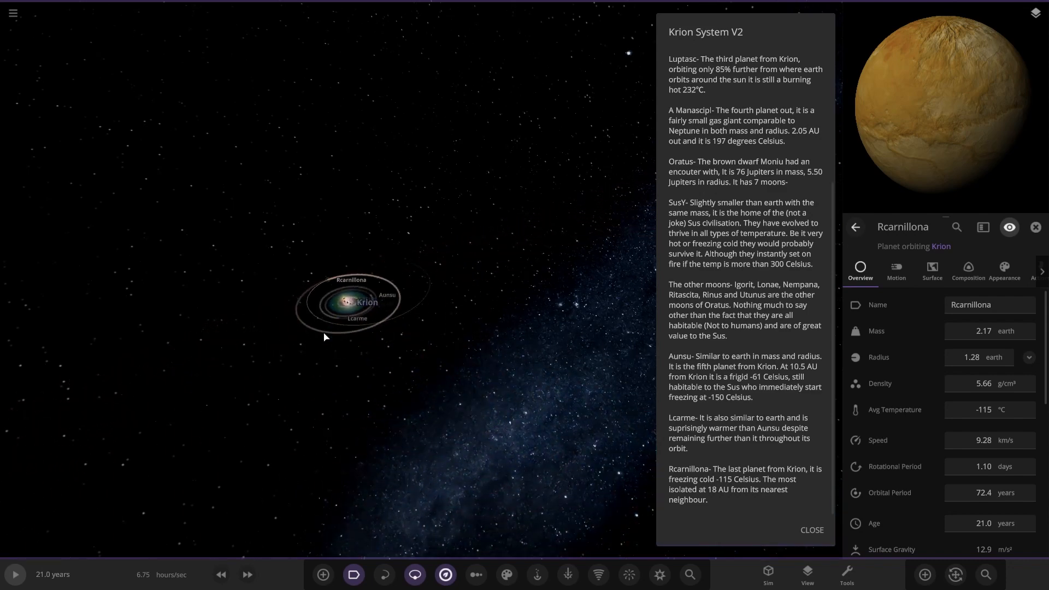
Close the Krion System V2 description, leaving Rcarnillona's properties on screen.
click(812, 530)
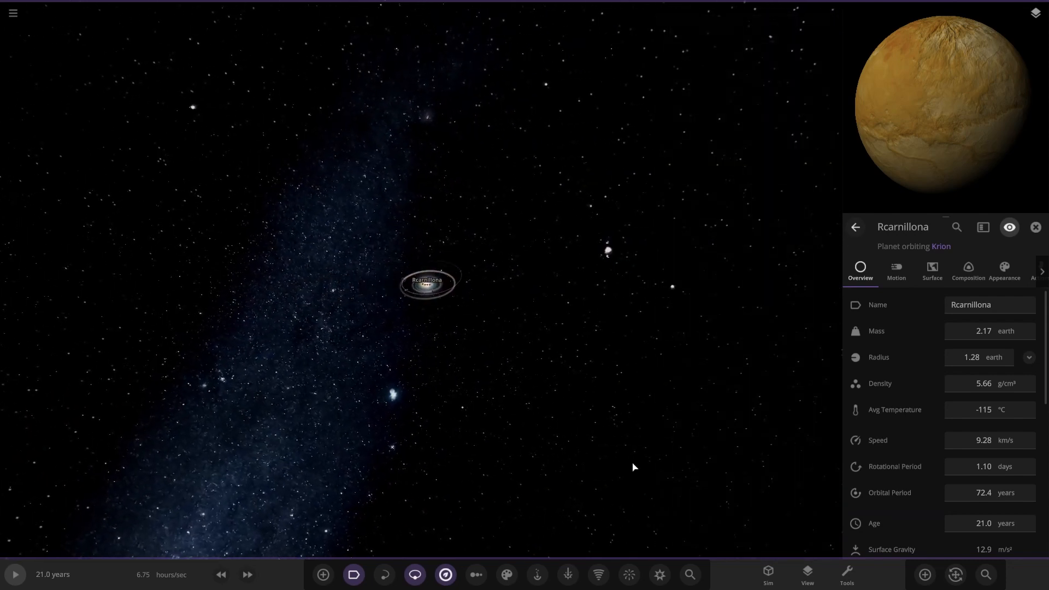